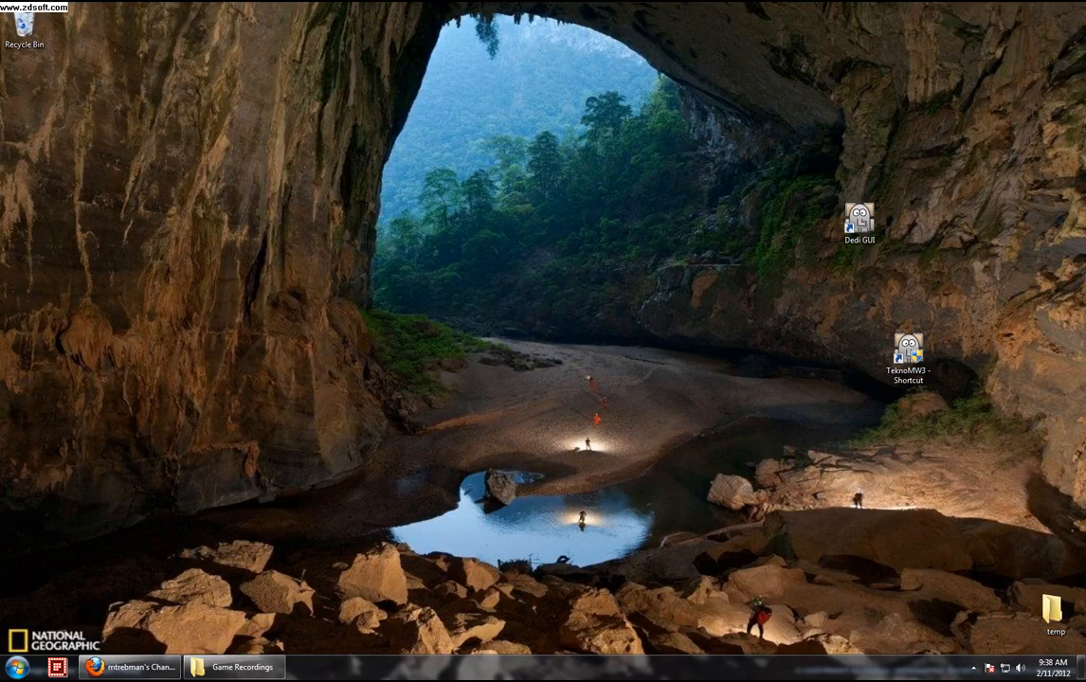
Step: Launch the TeknoMW3 dedicated server launcher from its desktop shortcut
{"action": "left_click", "coordinate": [860, 220]}
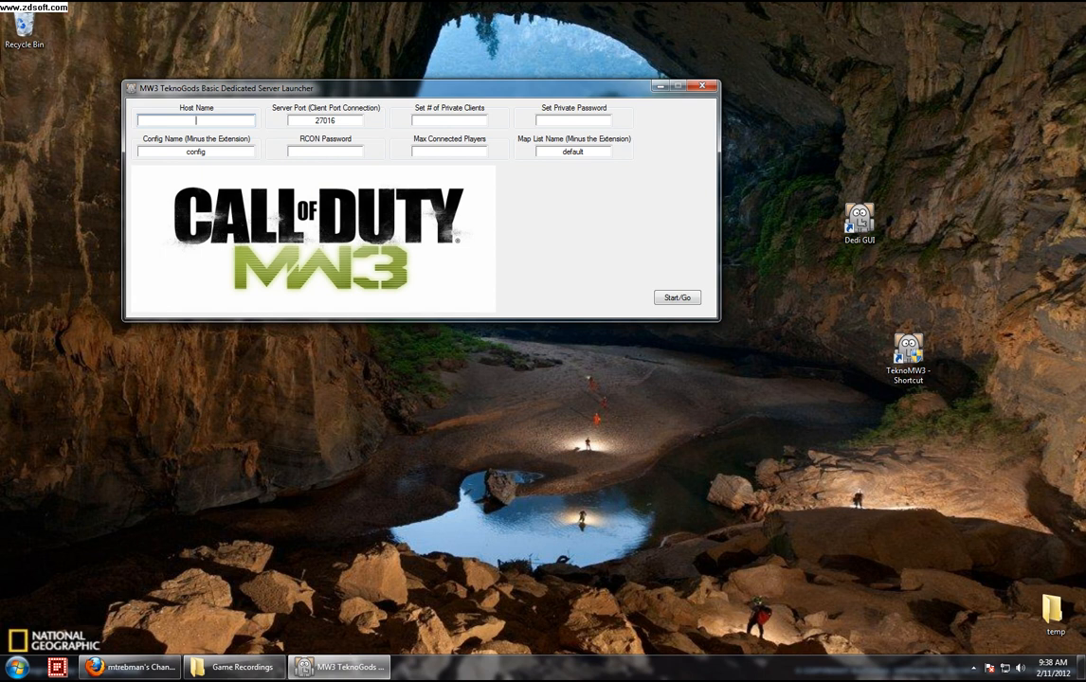
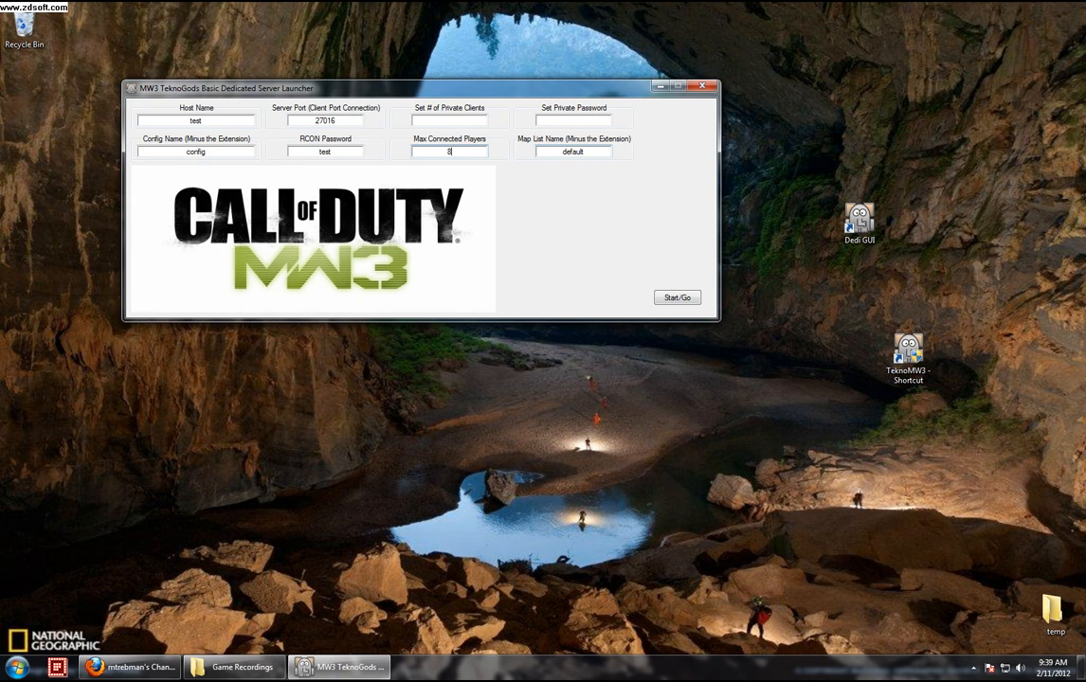
{"action": "left_click", "coordinate": [703, 85]}
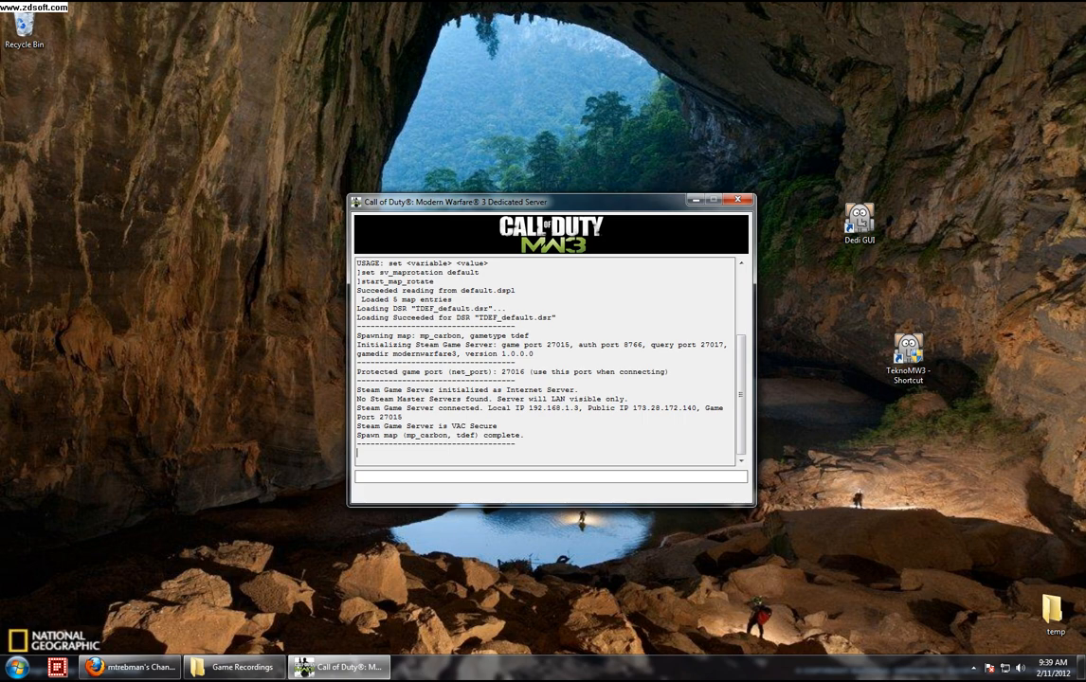
Step: Leave the server running on mp_carbon and switch to the Firefox browser
{"action": "left_click", "coordinate": [129, 667]}
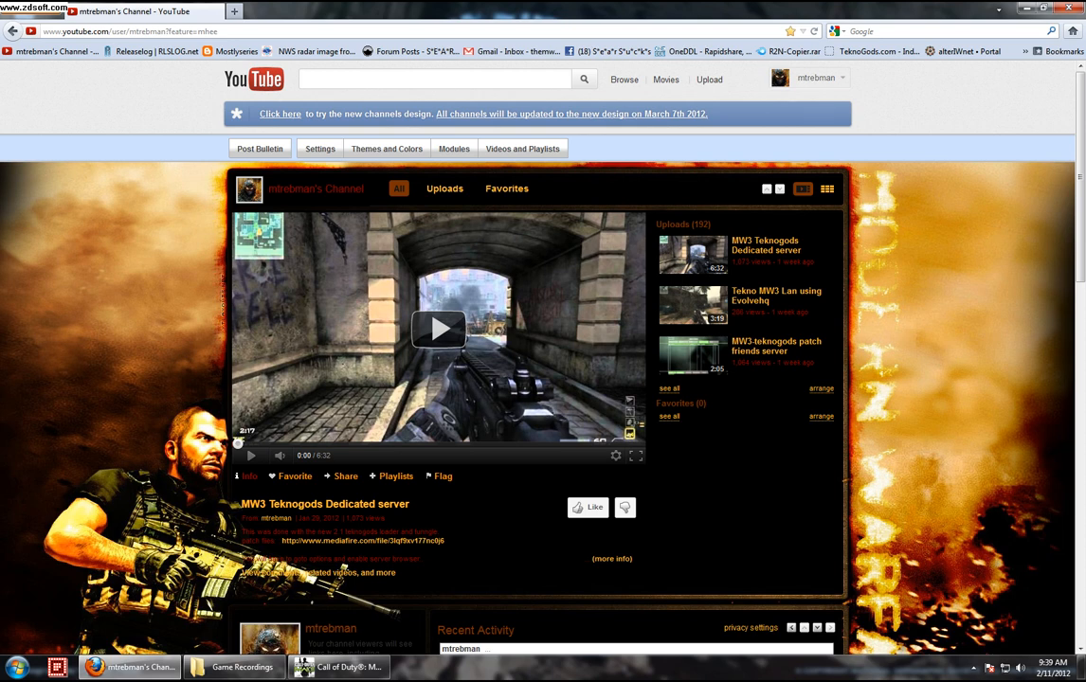
Step: Review the MW3 Teknogods server video description and bring up the bookmarks list
{"action": "scroll", "scroll_direction": "down", "scroll_amount": 3}
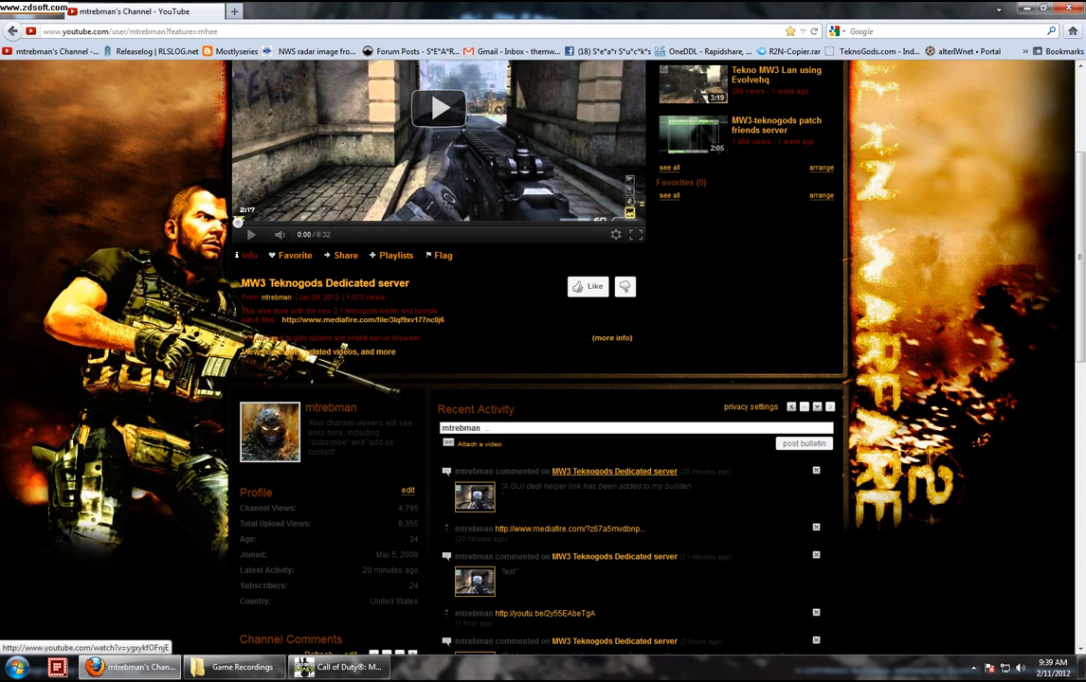
{"action": "mouse_move", "coordinate": [568, 529]}
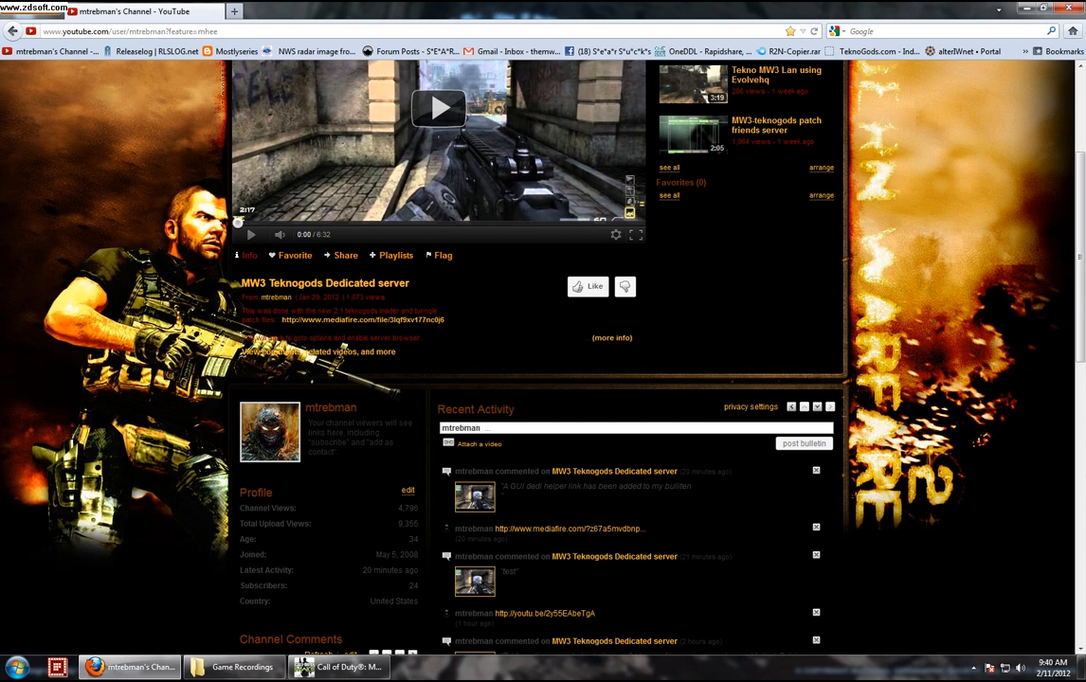
{"action": "left_click", "coordinate": [1063, 51]}
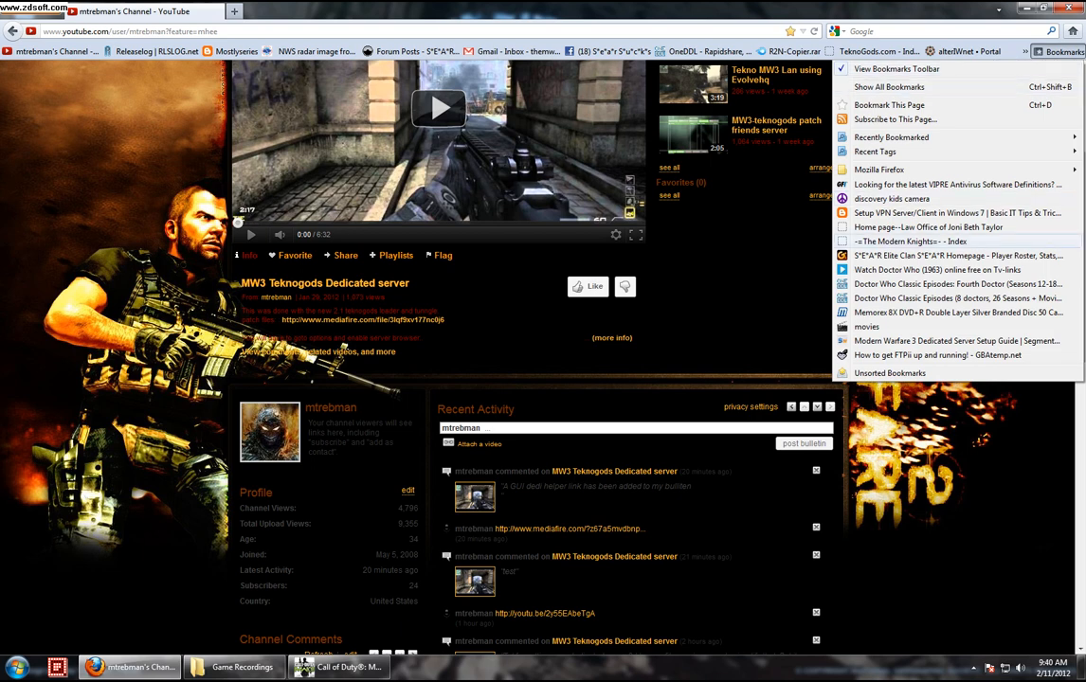
Step: Go to The Modern Knights forum via its bookmark and reach the board index with the Downloads boards
{"action": "left_click", "coordinate": [909, 241]}
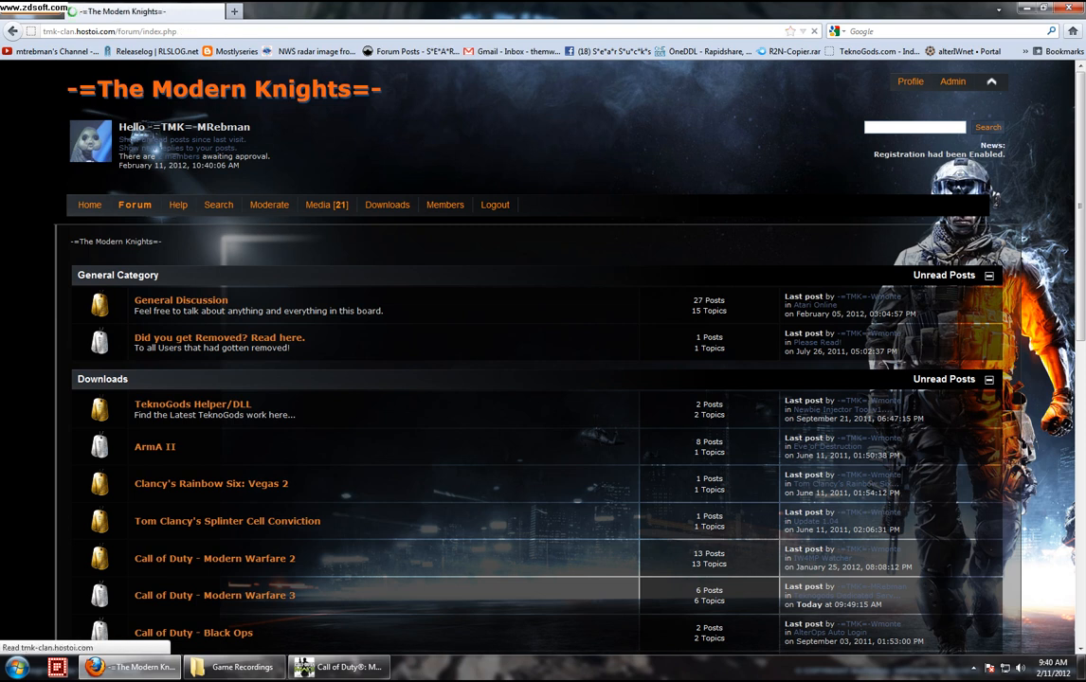
{"action": "left_click", "coordinate": [89, 205]}
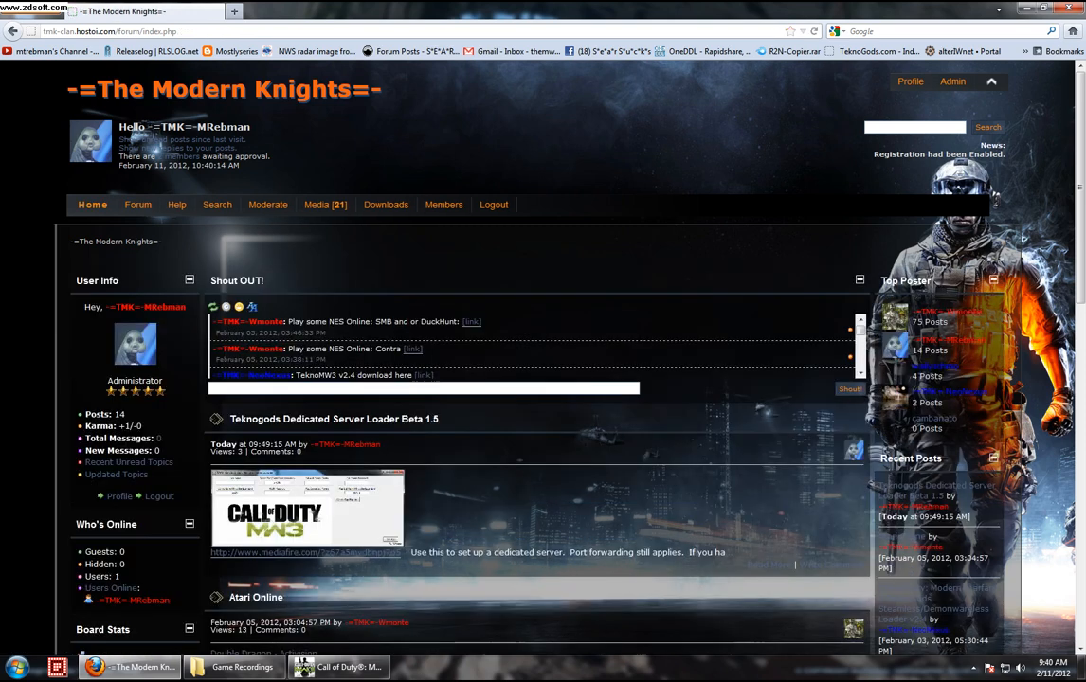
{"action": "left_click", "coordinate": [134, 204]}
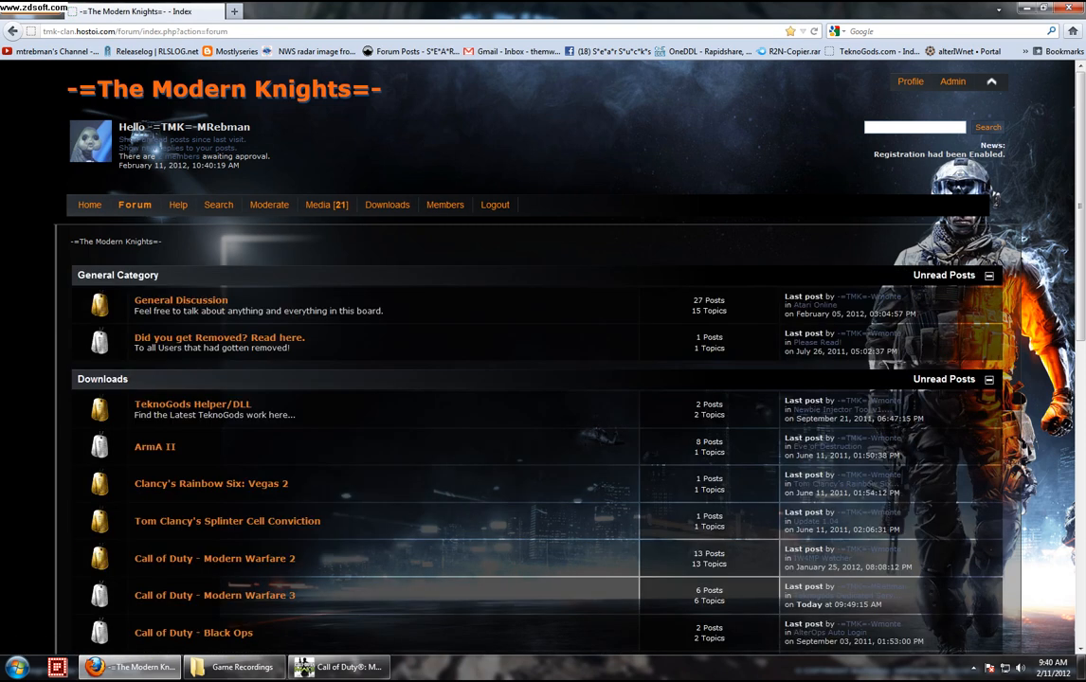
{"action": "scroll", "scroll_direction": "down", "scroll_amount": 3}
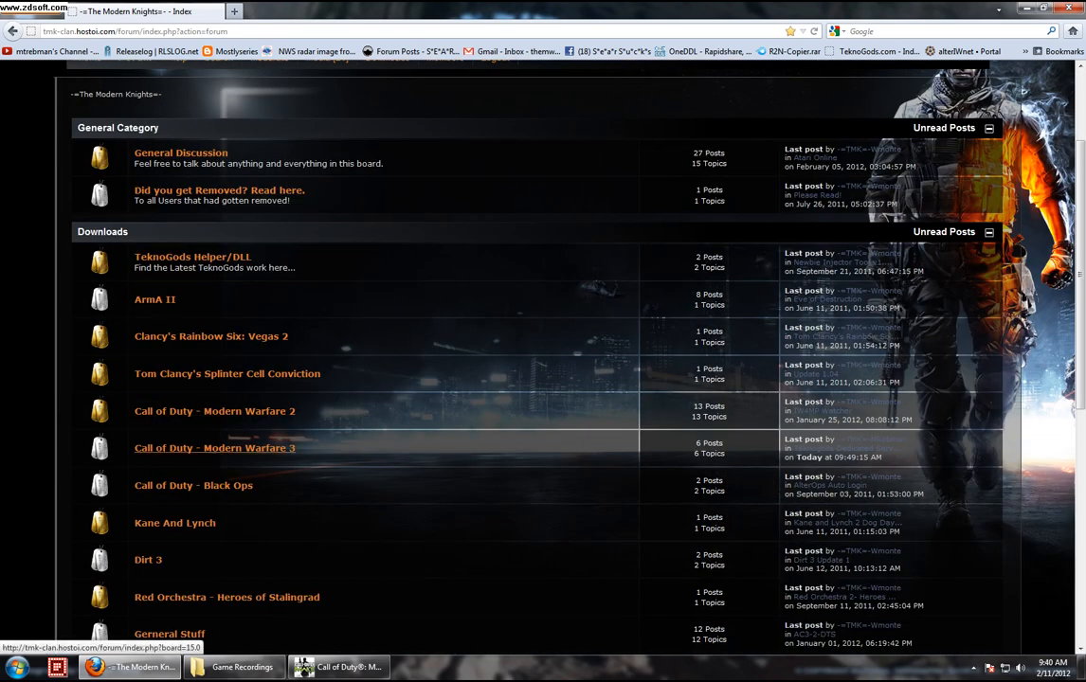
{"action": "left_click", "coordinate": [214, 447]}
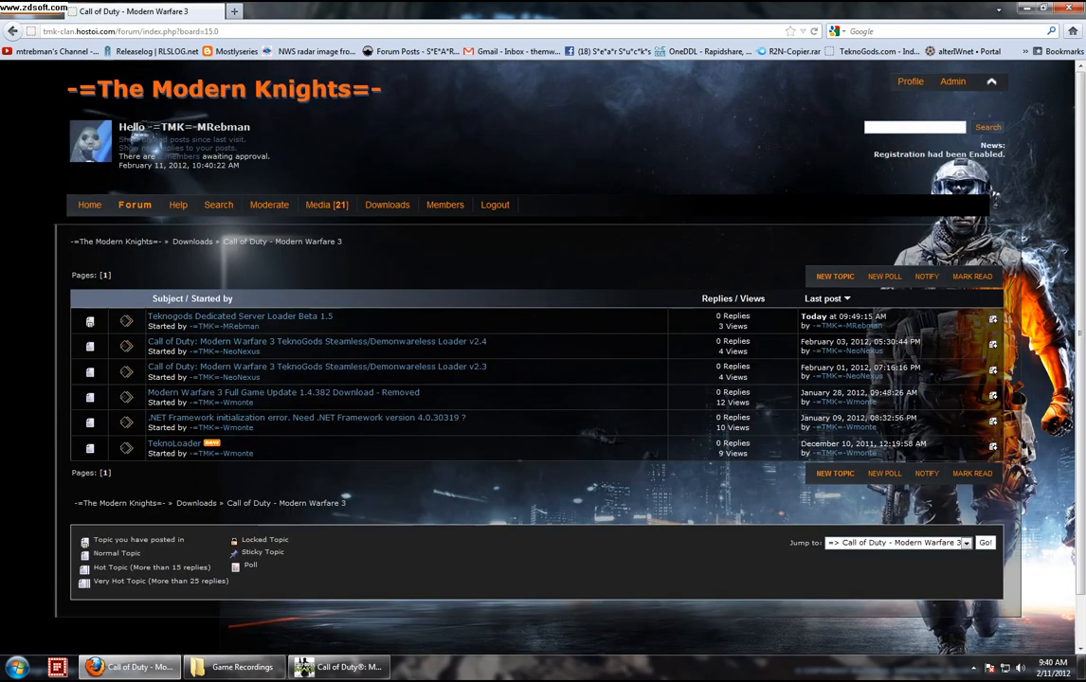
{"action": "left_click", "coordinate": [238, 314]}
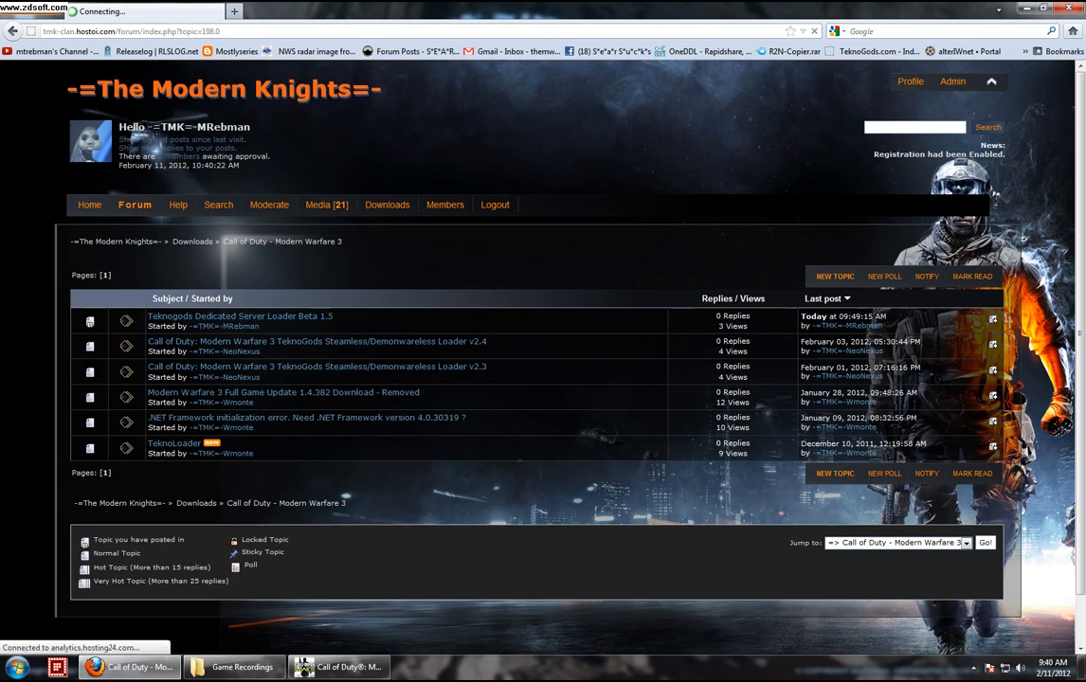
{"action": "left_click", "coordinate": [239, 315]}
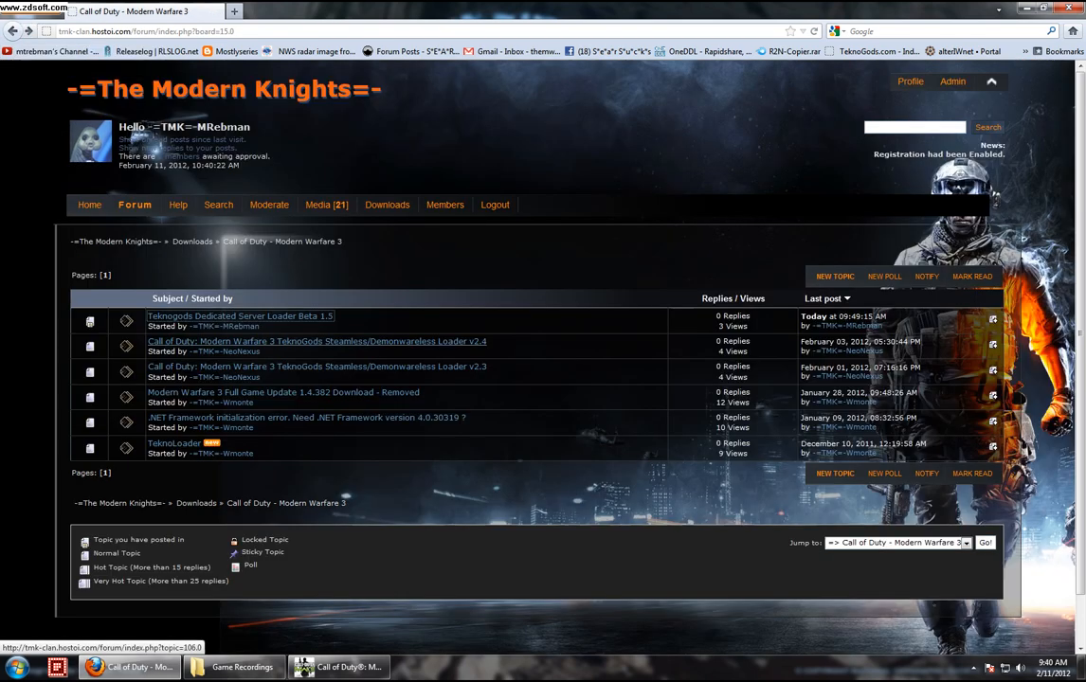
{"action": "left_click", "coordinate": [316, 341]}
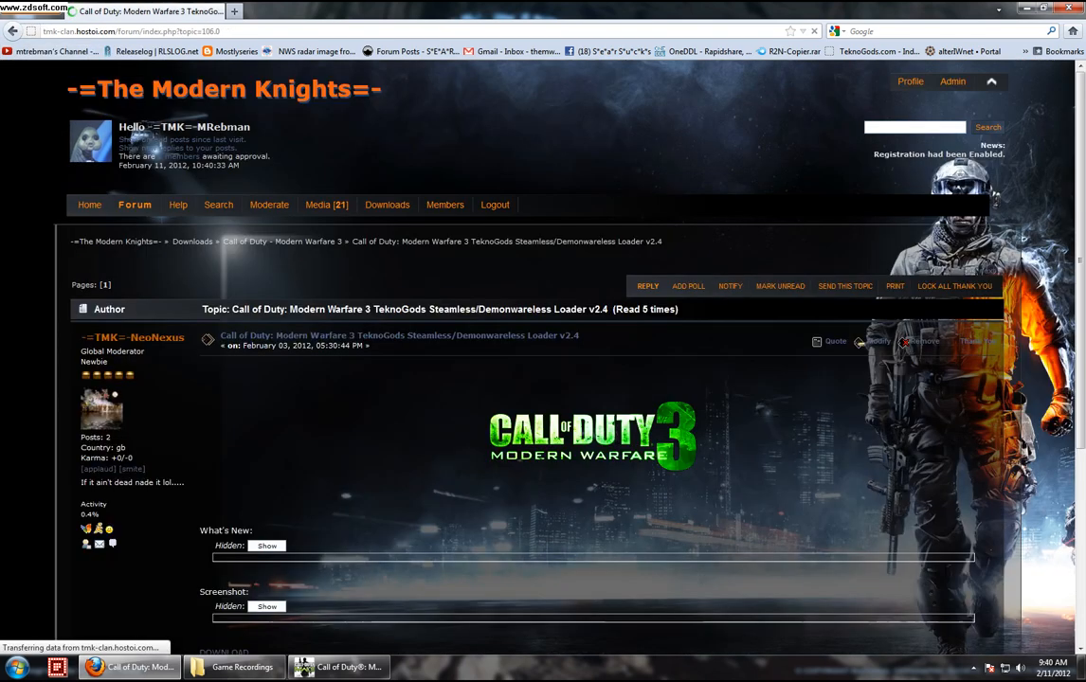
{"action": "scroll", "scroll_direction": "down", "scroll_amount": 3}
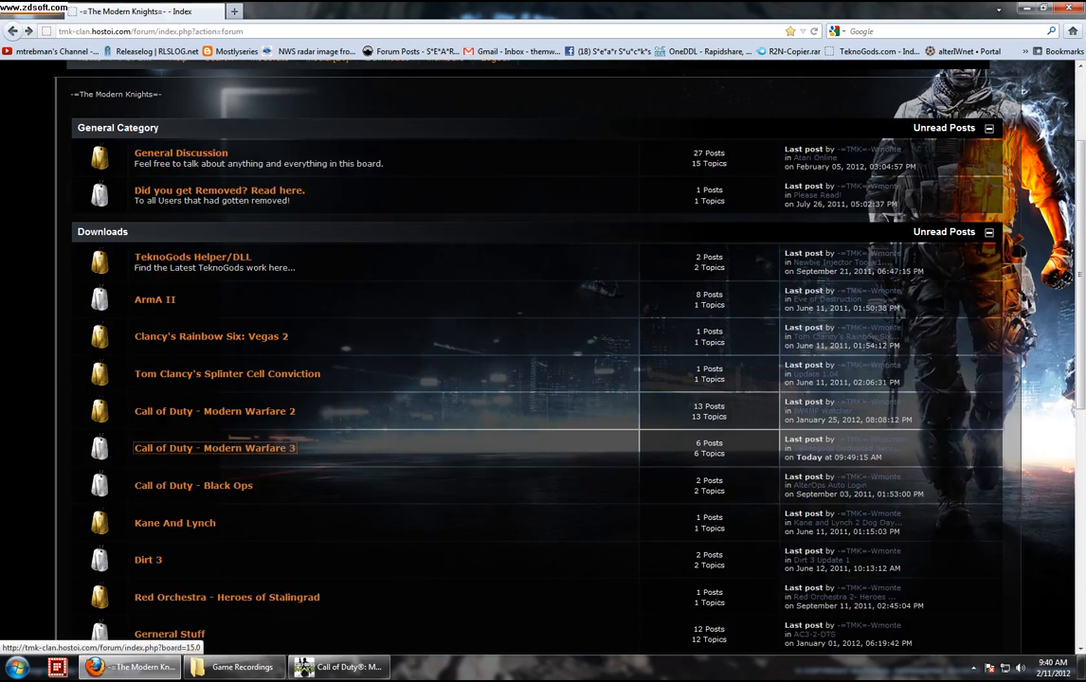
Step: Navigate from the board index to the forum's Media section
{"action": "scroll", "scroll_direction": "down", "scroll_amount": 3}
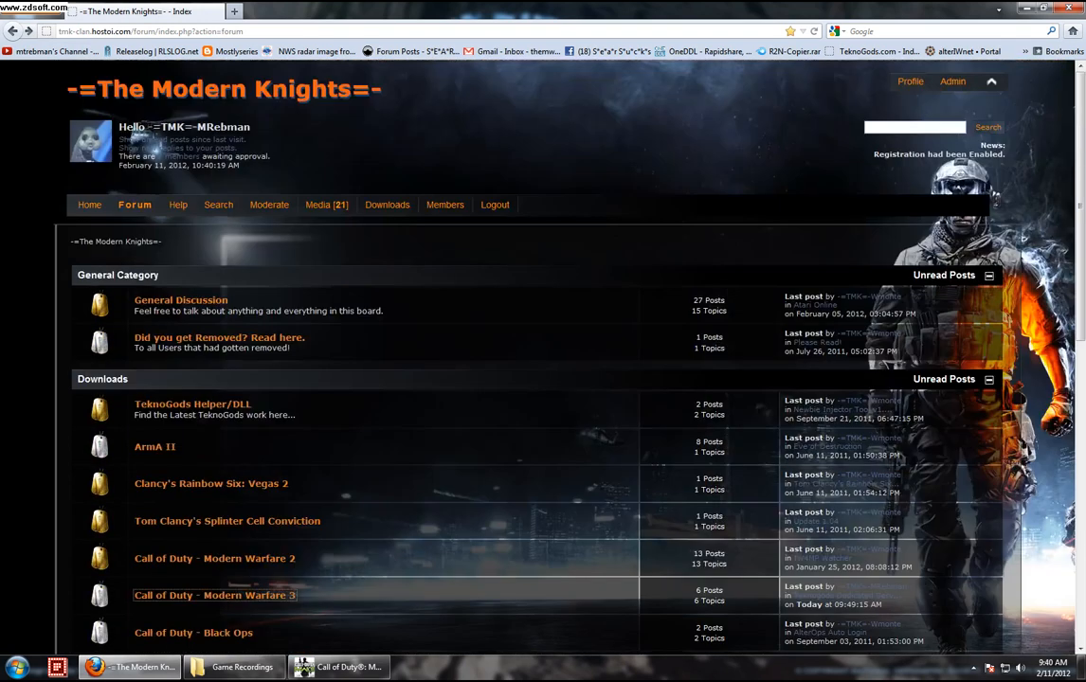
{"action": "mouse_move", "coordinate": [11, 30]}
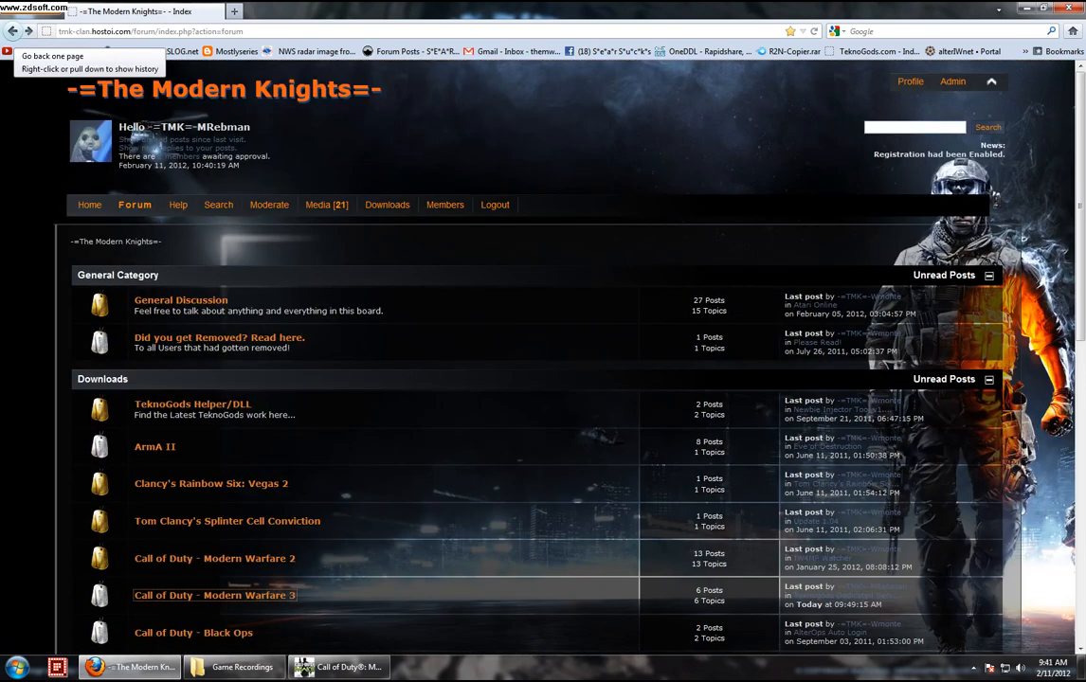
{"action": "left_click", "coordinate": [326, 205]}
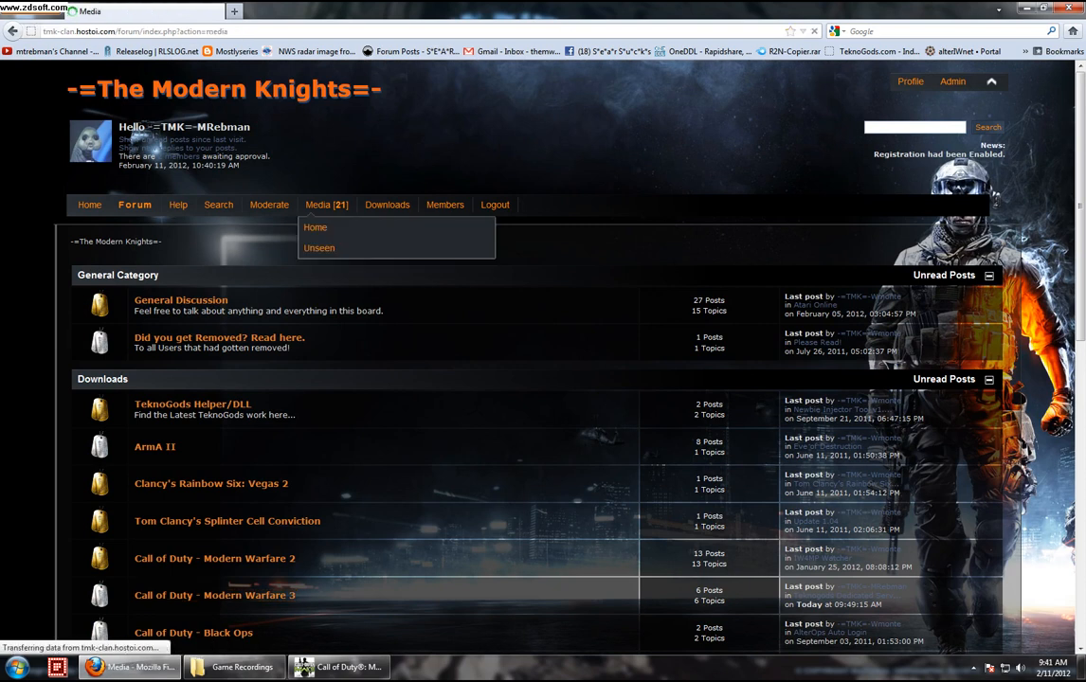
Step: Show the Media home page with its Recent Items, Random Items and Latest Albums
{"action": "left_click", "coordinate": [314, 227]}
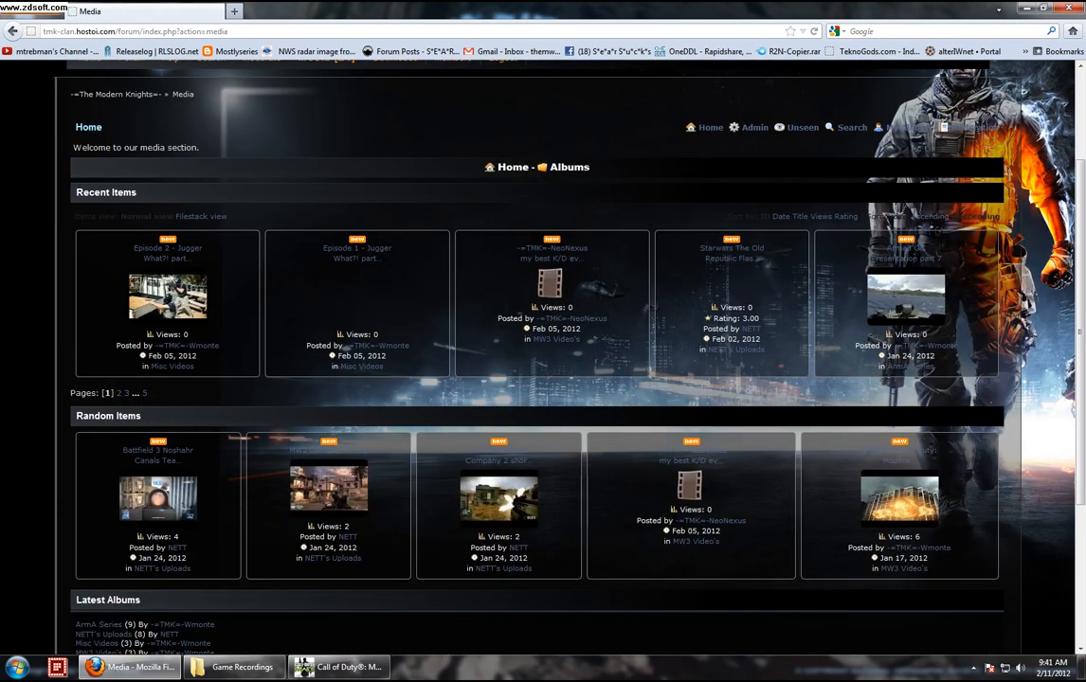
{"action": "scroll", "scroll_direction": "down", "scroll_amount": 3}
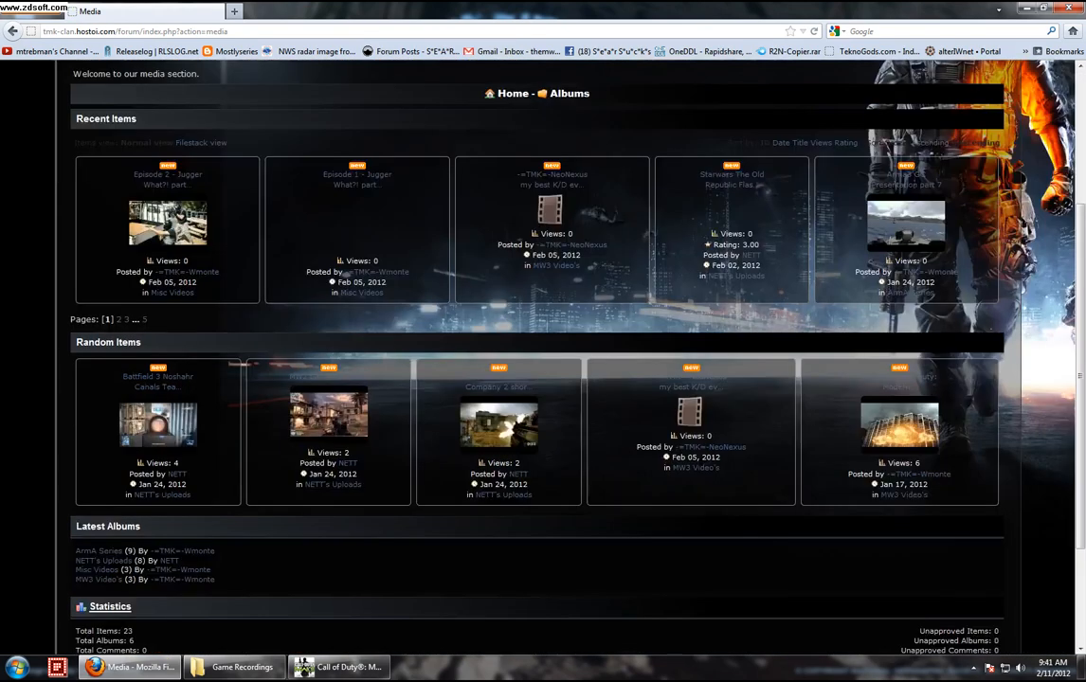